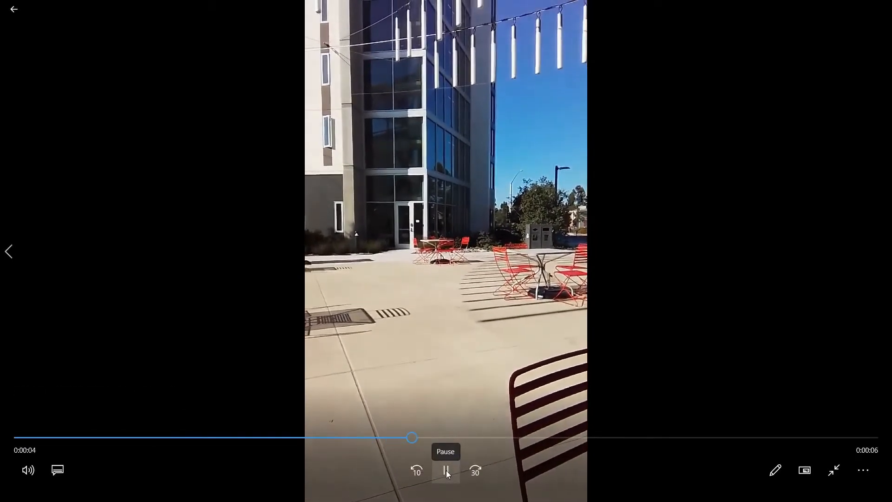
Step: Pause playback of the courtyard phone clip in the Photos player
left_click(447, 470)
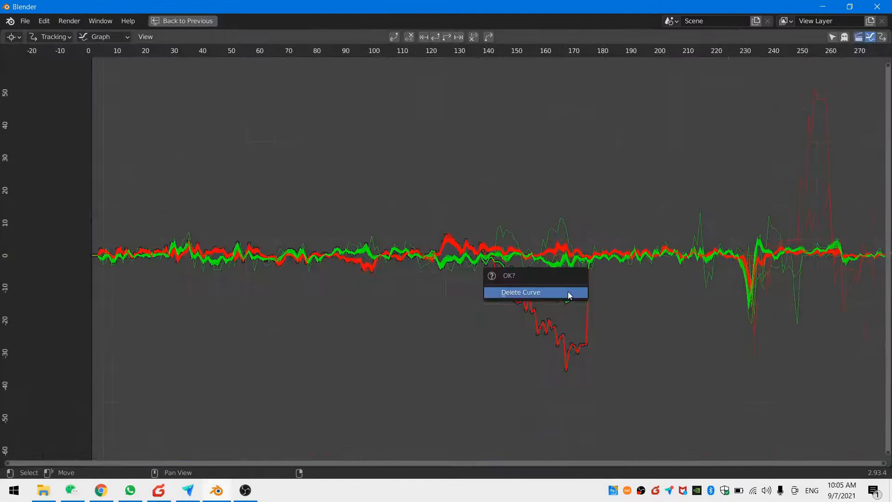
Step: Confirm deletion of the erratic tracking curve in the Graph view
left_click(520, 292)
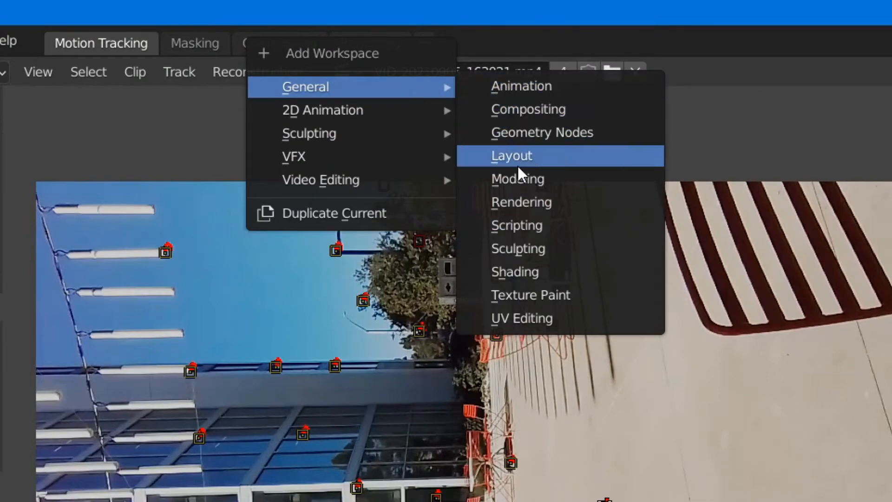
Step: Add a General Layout workspace and set the view layer to Background
left_click(511, 155)
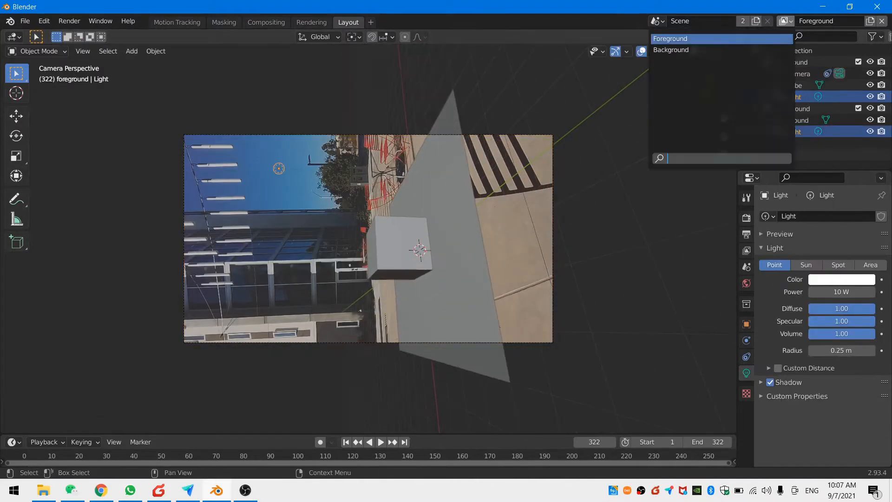
left_click(670, 50)
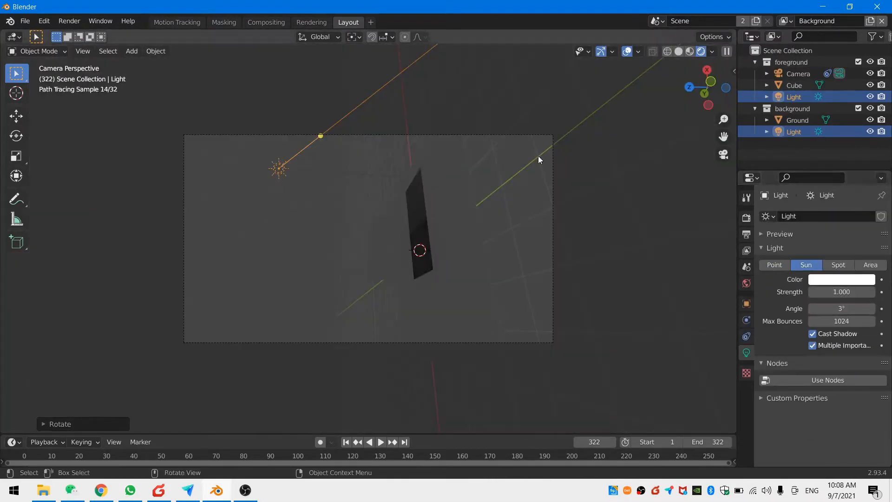
left_click(266, 22)
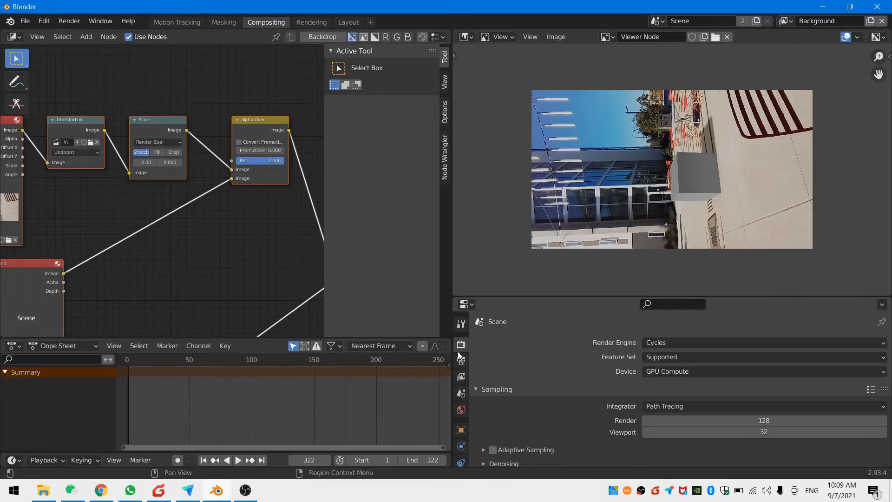
Step: Set the render resolution to portrait 1080 × 1920 in Output Properties
left_click(461, 361)
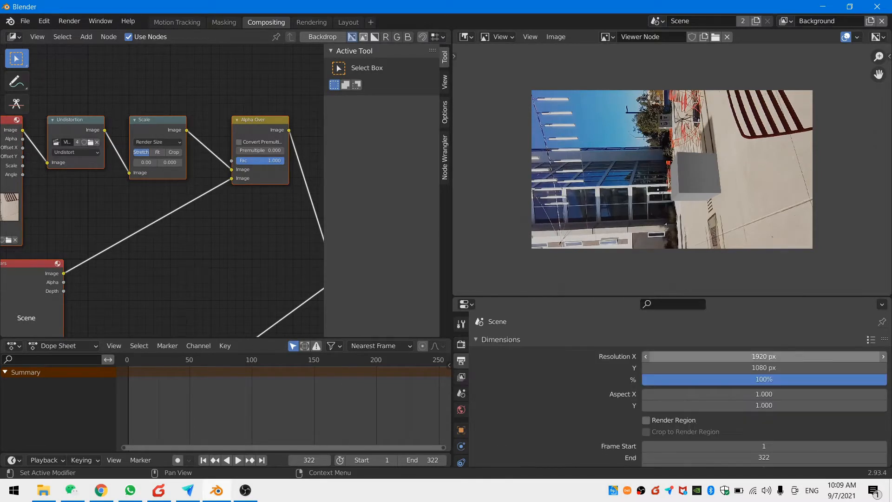
double_click(764, 356)
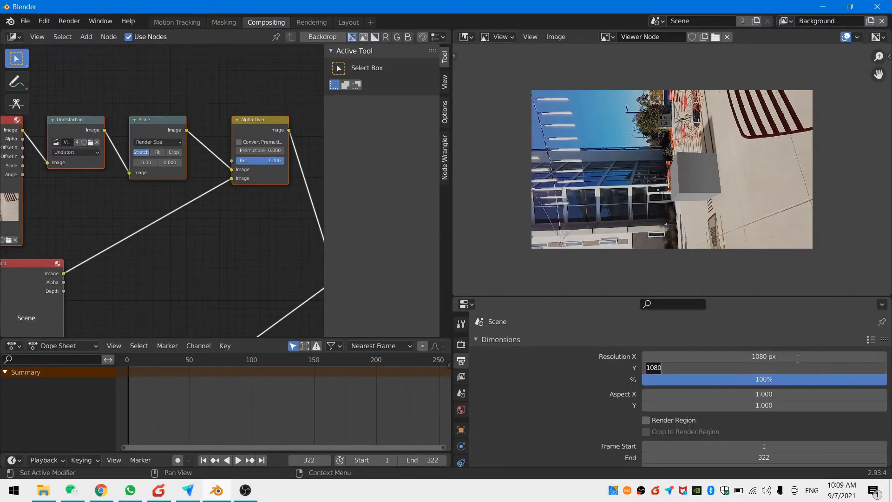
type("1920 px")
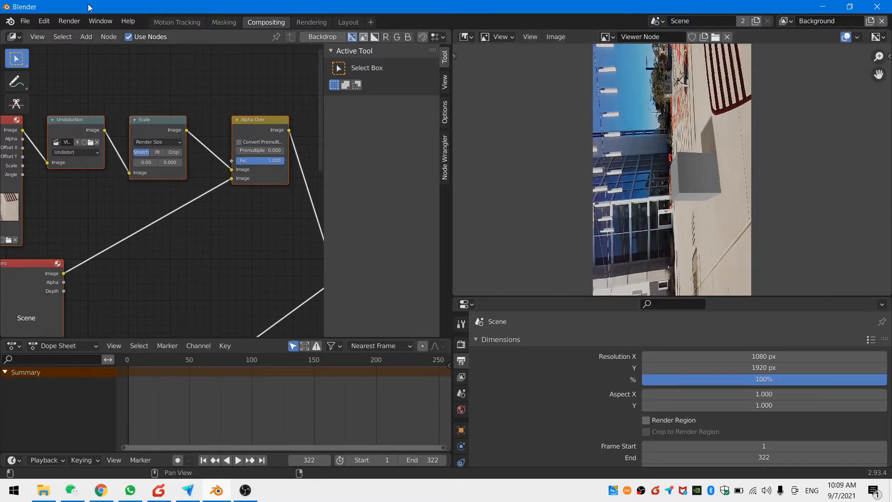
left_click(177, 21)
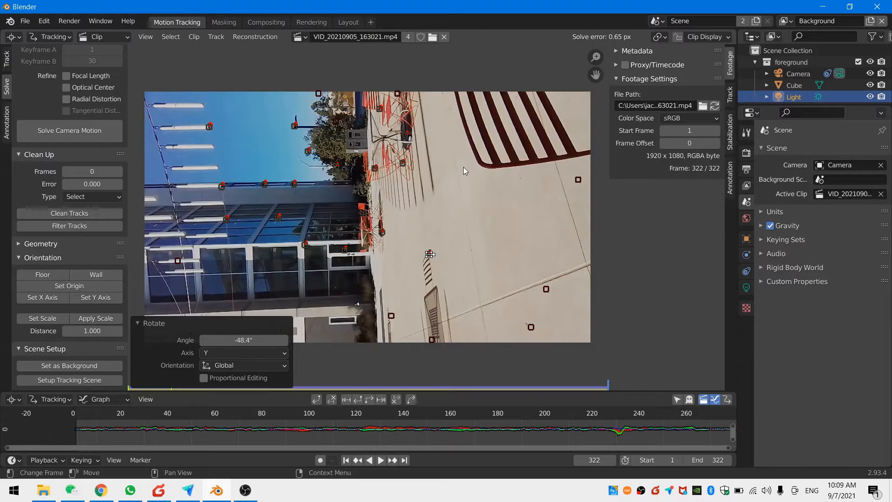
mouse_move(311, 22)
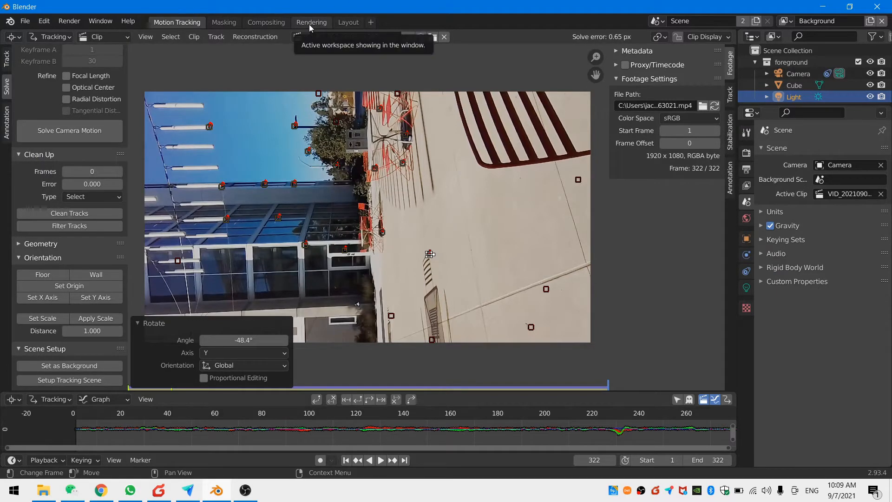
Step: View the Render Result of the cube composited onto the portrait footage
left_click(312, 23)
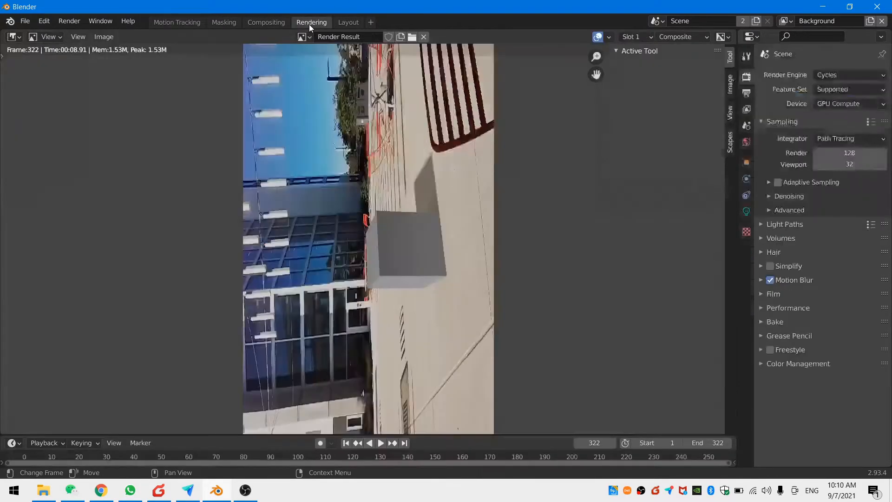
left_click(266, 22)
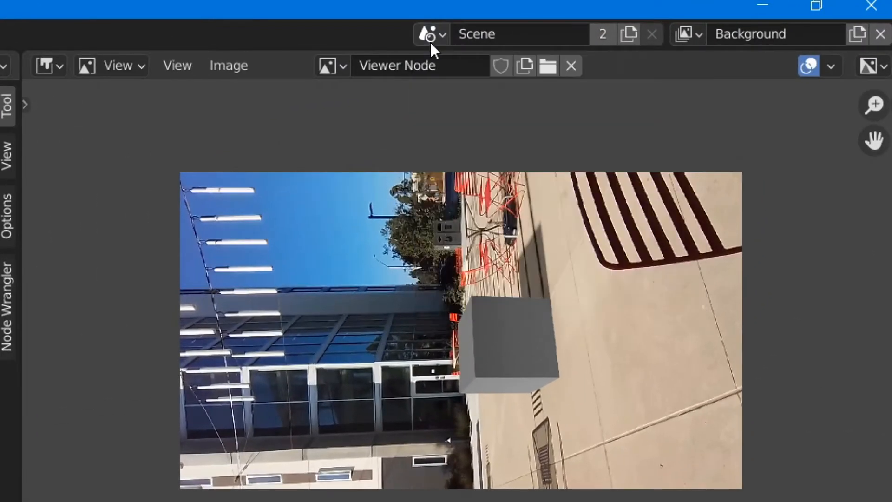
Step: Create Scene.001 with Copy Settings and add a Video Editing workspace for it
left_click(426, 34)
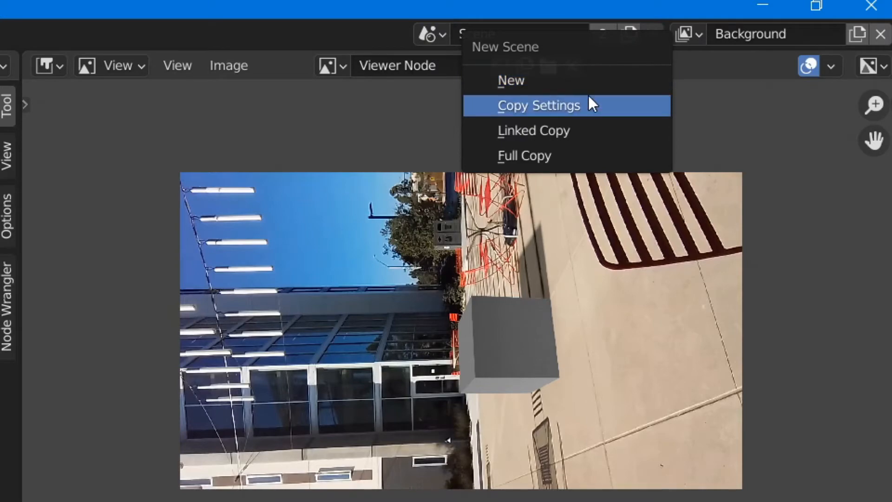
left_click(538, 105)
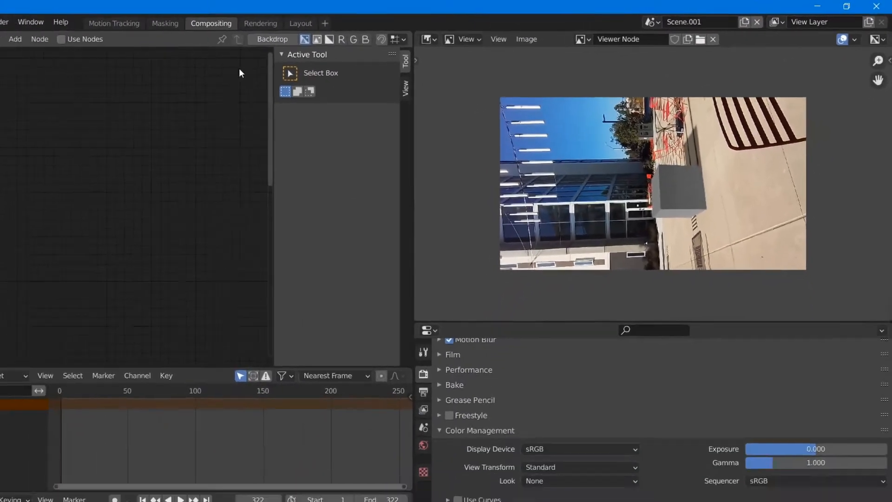
left_click(326, 24)
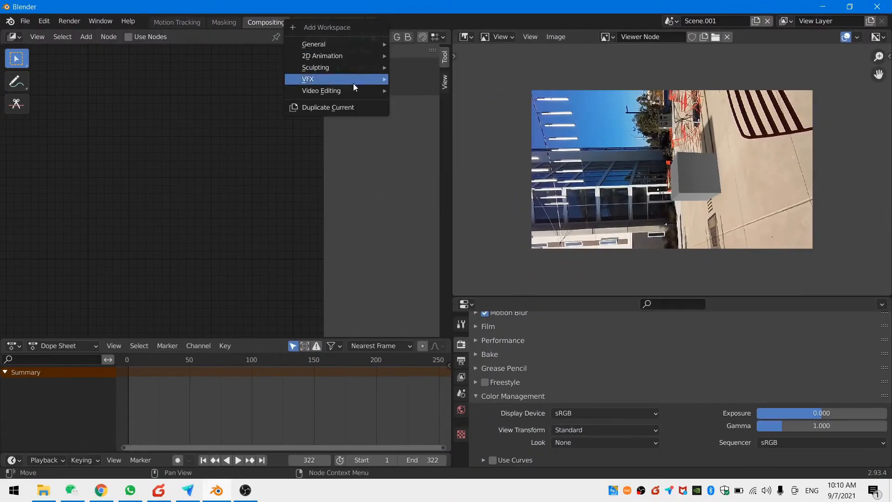
left_click(322, 90)
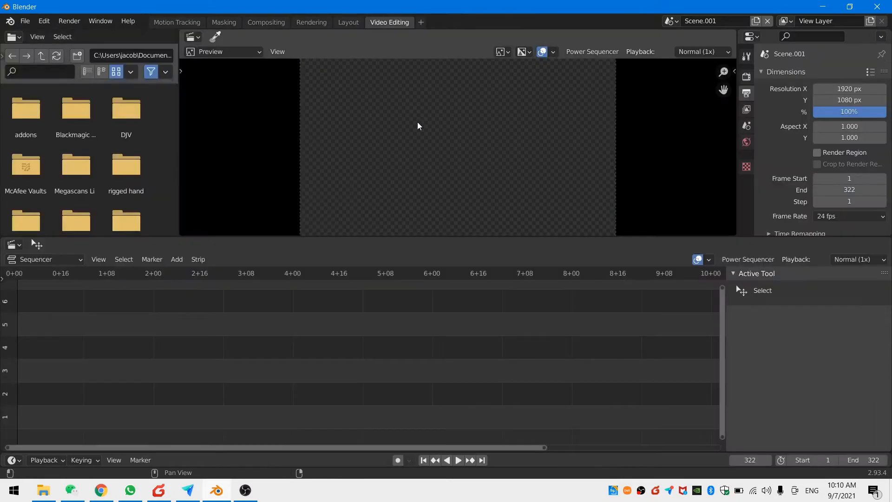
Step: Set 1080 × 1920 resolution and add the tracked Scene as a sequencer strip
left_click(849, 90)
type("1080")
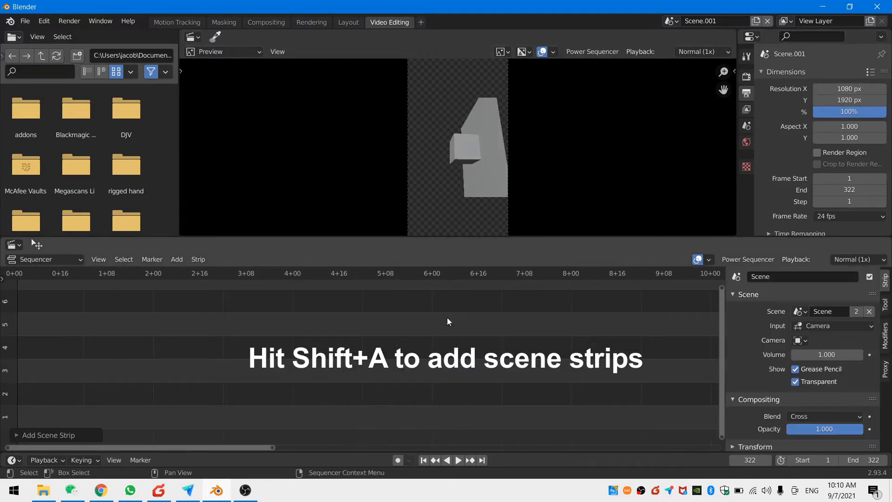
key("shift+a")
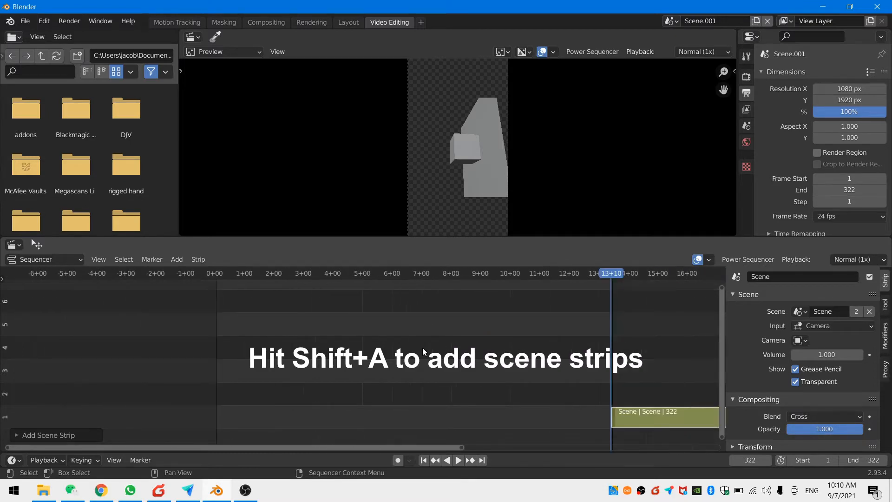